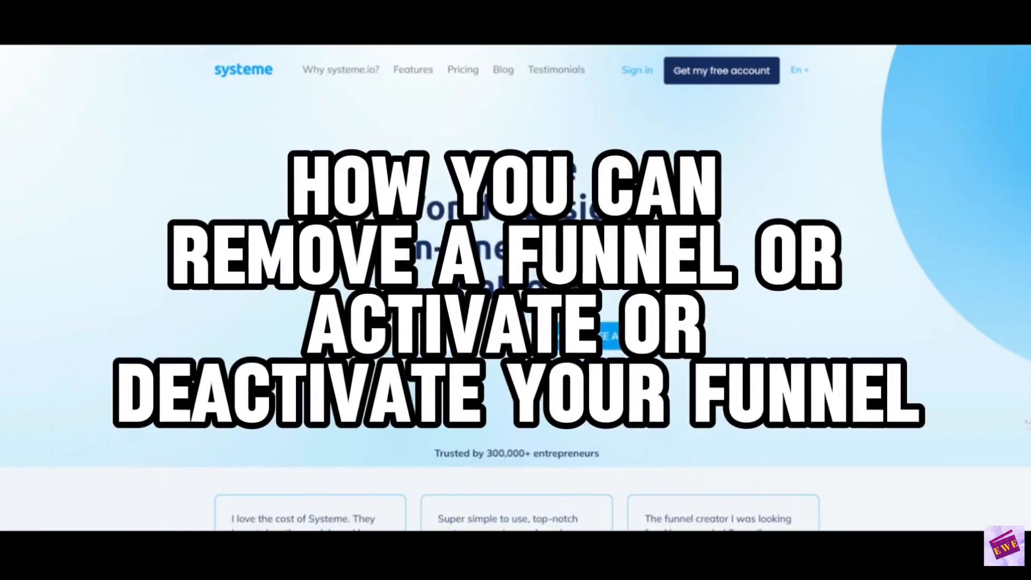
pyautogui.moveTo(326, 474)
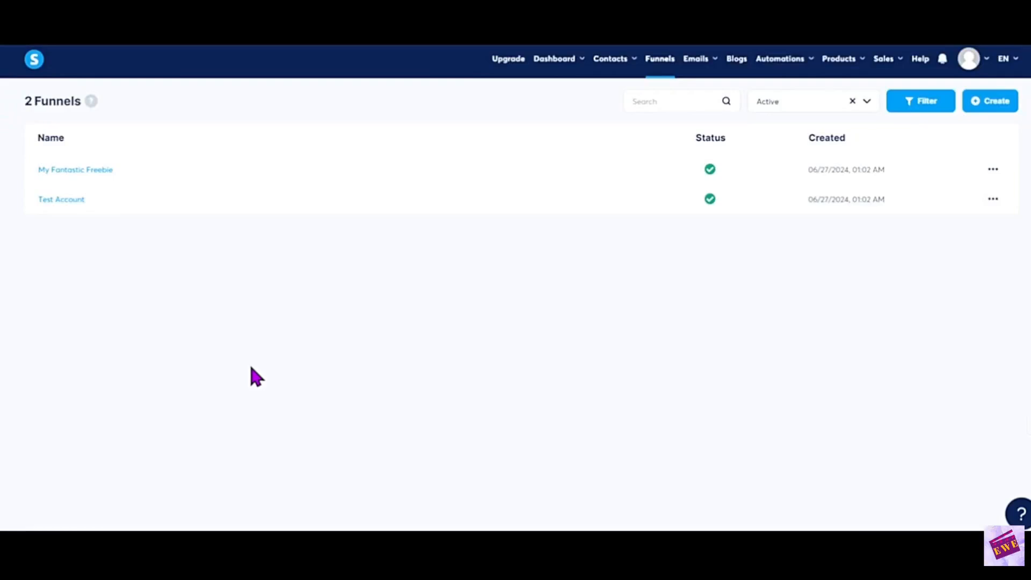
pyautogui.moveTo(354, 255)
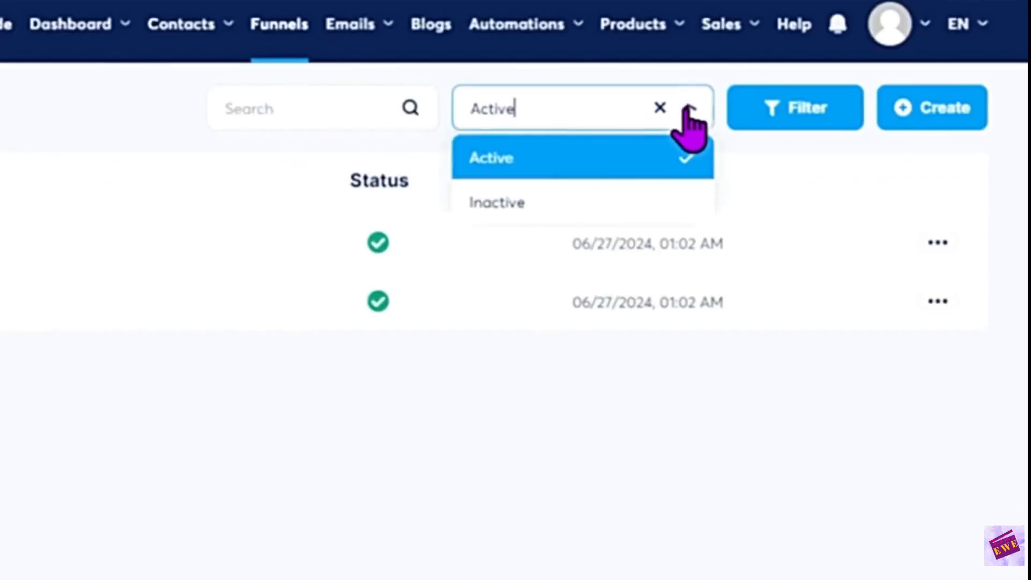
# Filter funnels to inactive, return to active, then open My Fantastic Freebie's actions menu.
pyautogui.click(497, 202)
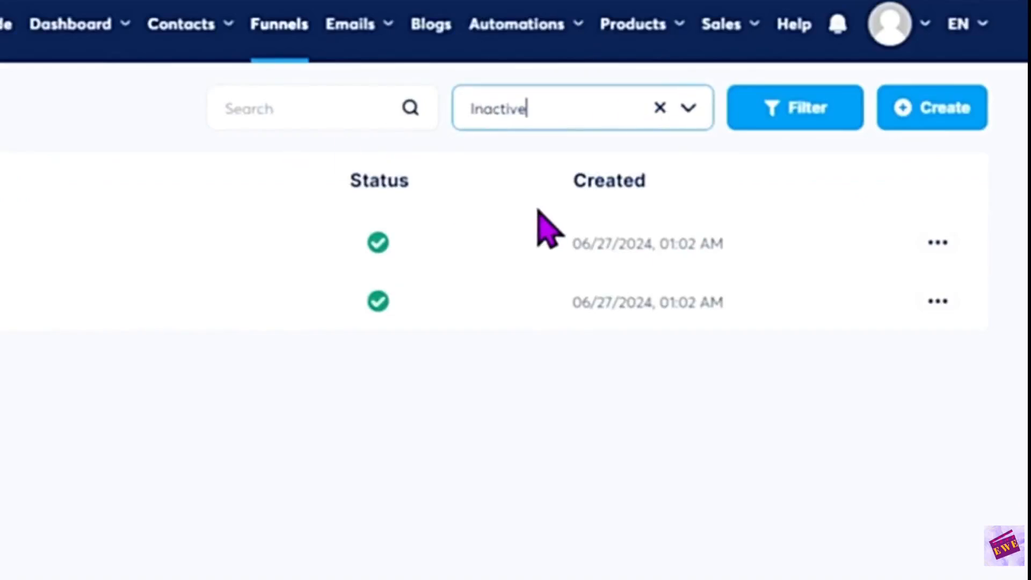
pyautogui.click(690, 108)
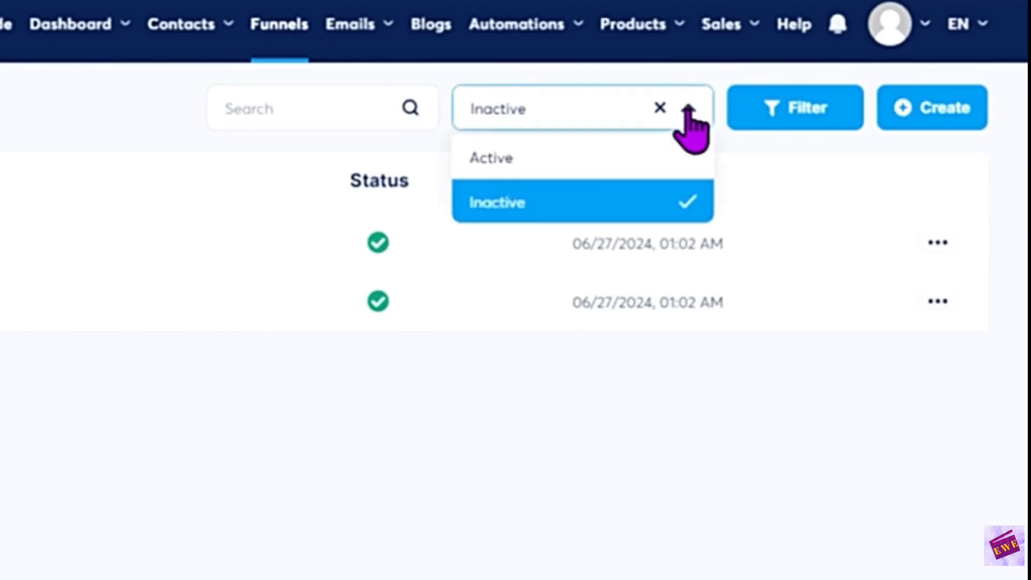
pyautogui.click(491, 157)
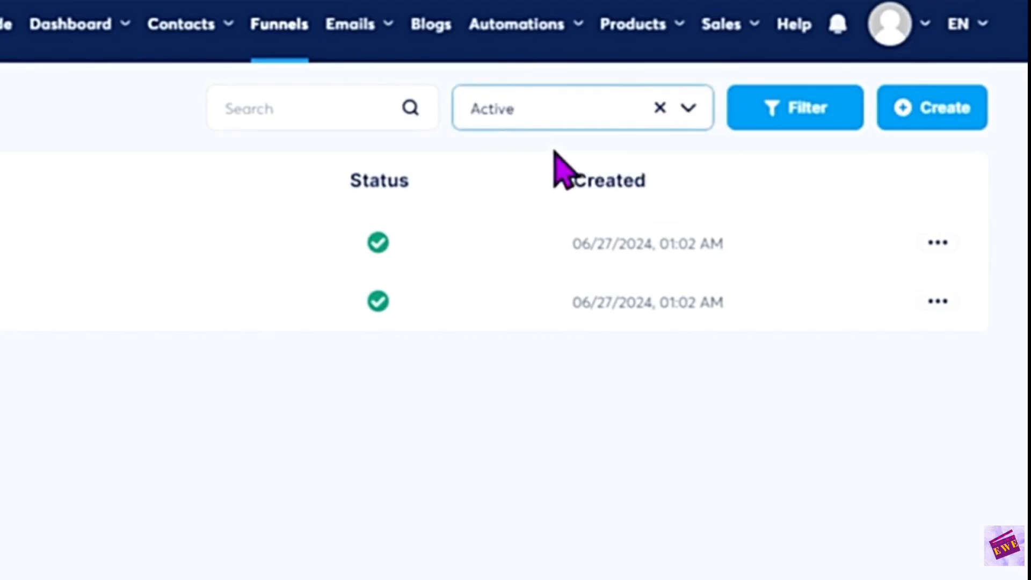
pyautogui.moveTo(532, 177)
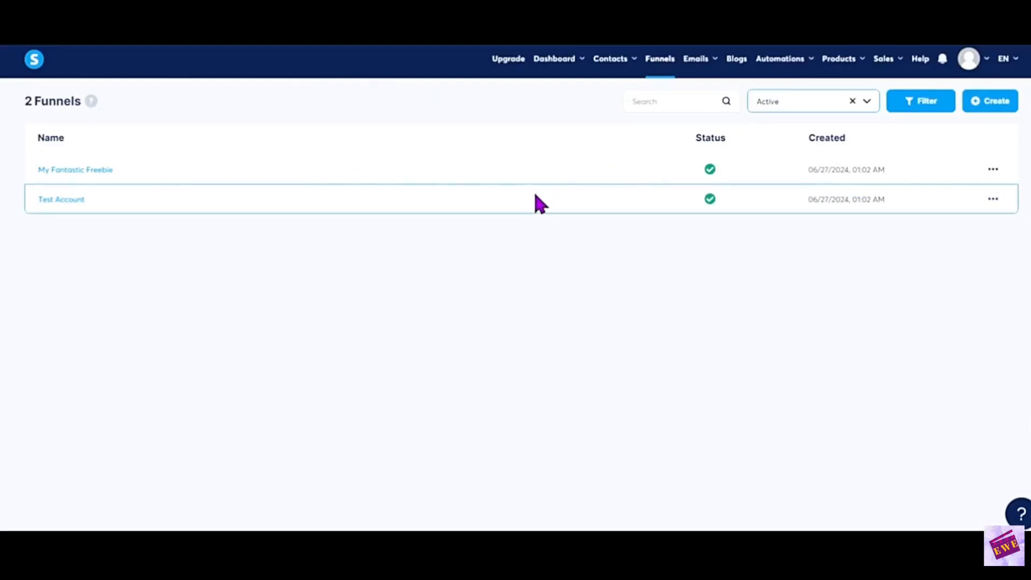
pyautogui.click(994, 170)
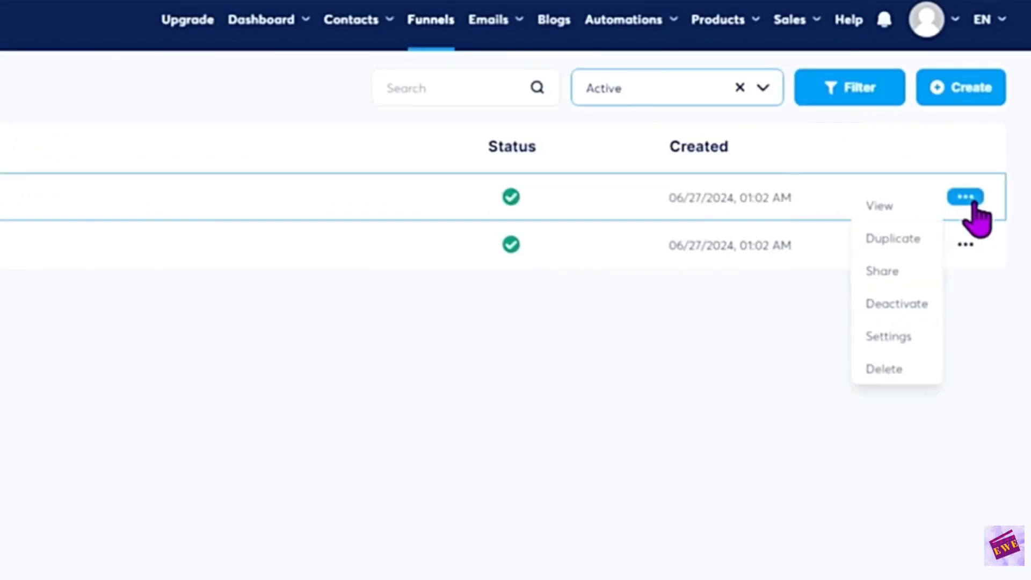
pyautogui.moveTo(885, 370)
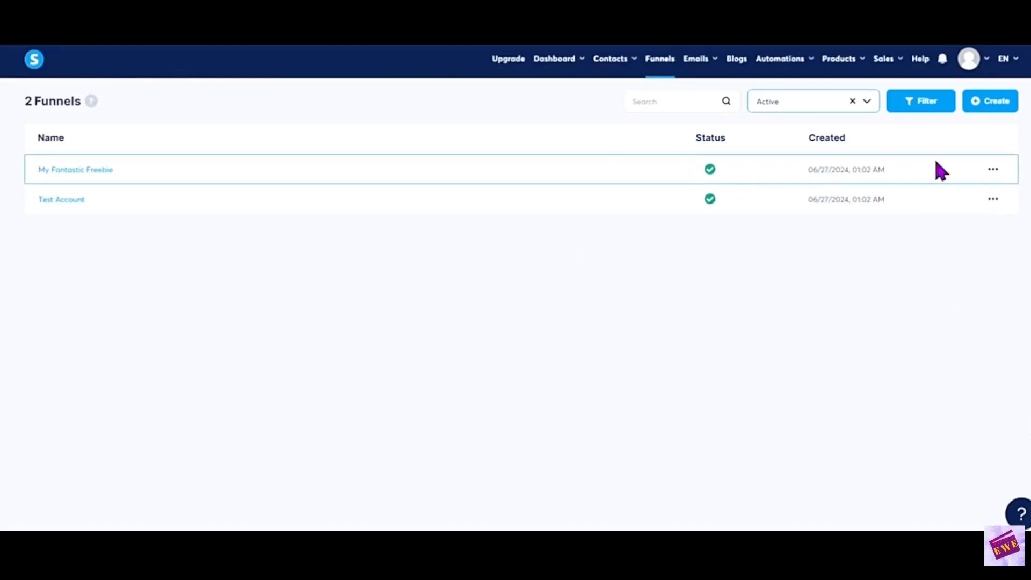
pyautogui.click(993, 170)
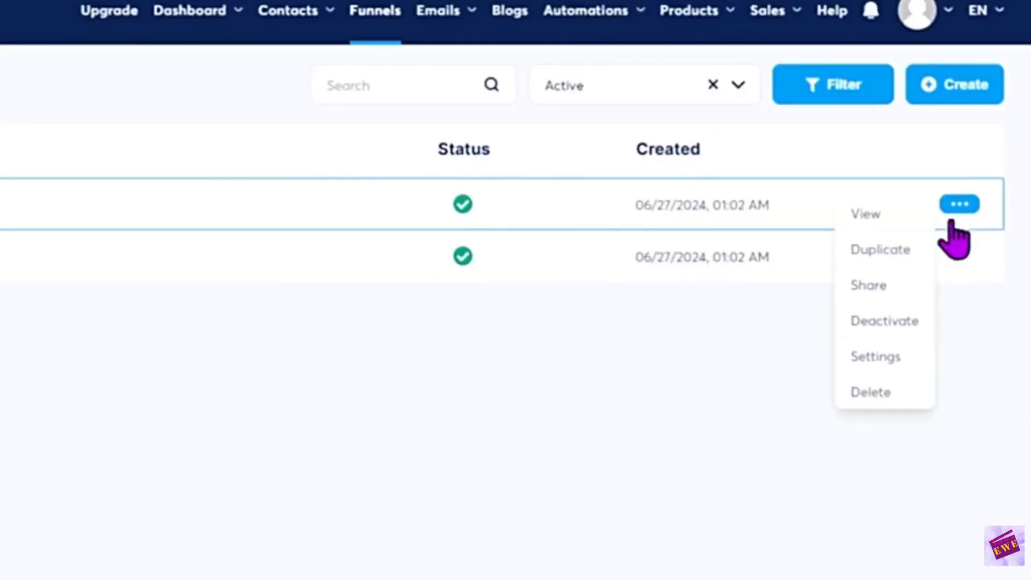
# Deactivate My Fantastic Freebie from its row menu and confirm the action.
pyautogui.click(884, 322)
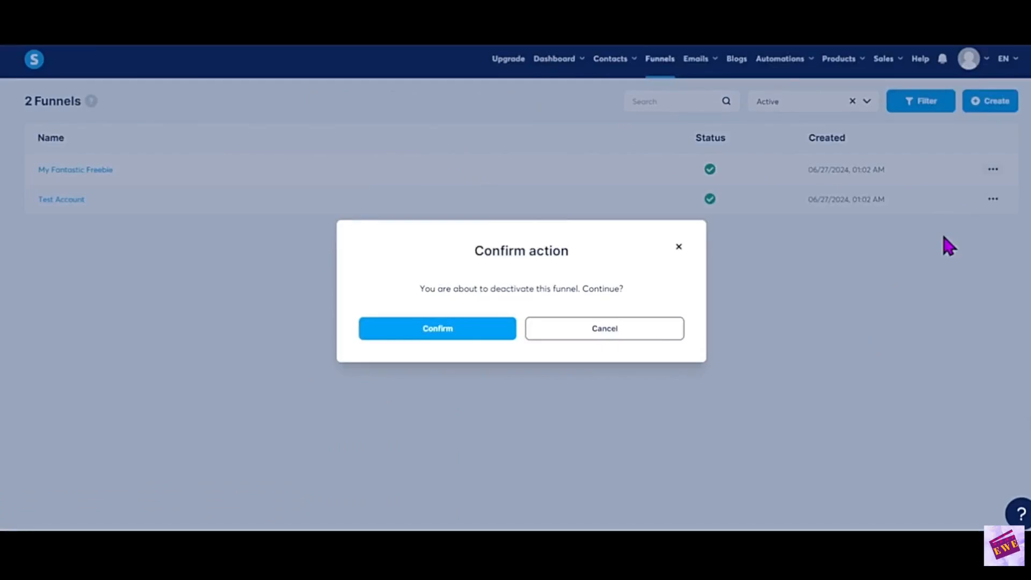
pyautogui.moveTo(398, 246)
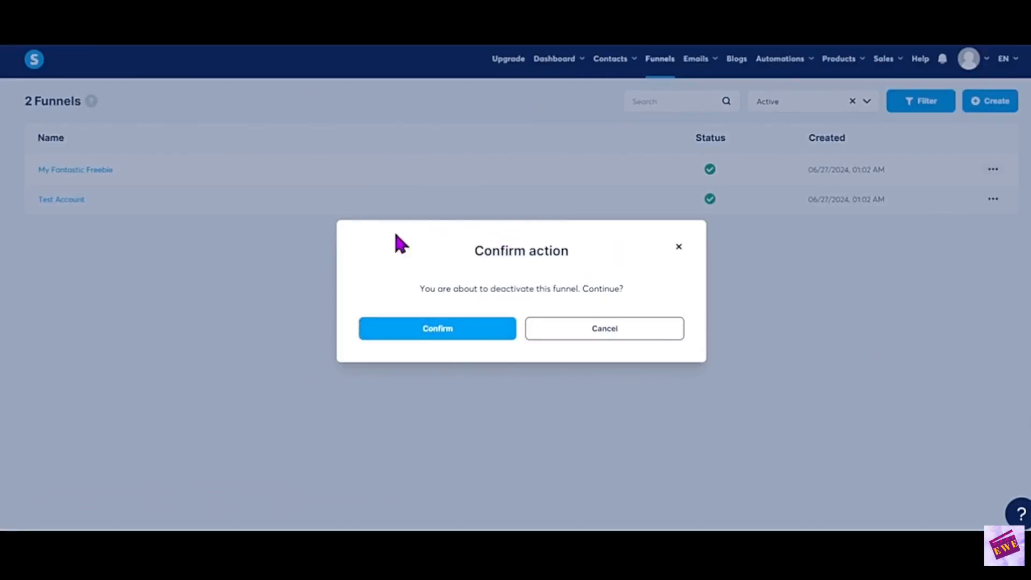
pyautogui.moveTo(324, 301)
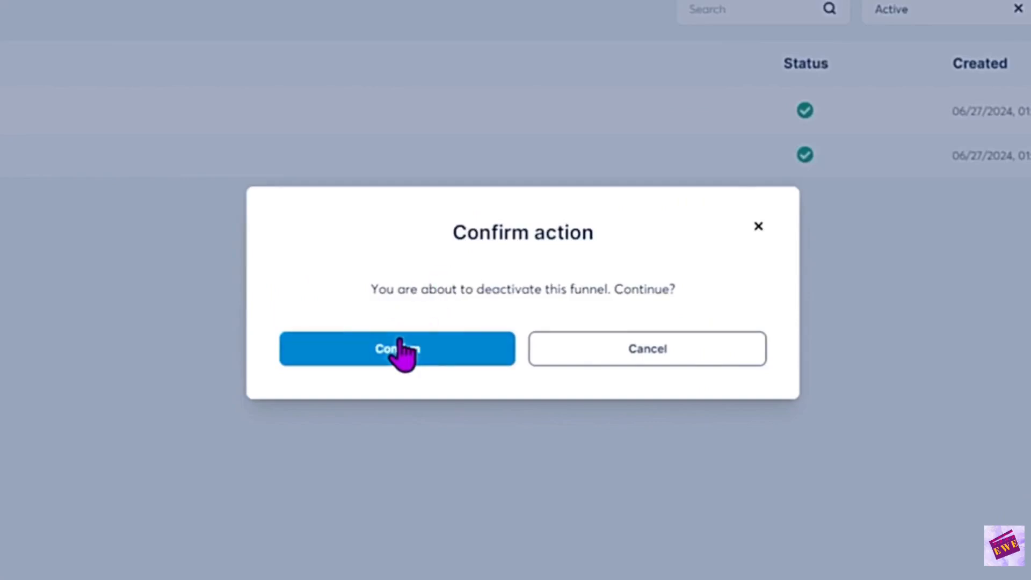
pyautogui.click(397, 349)
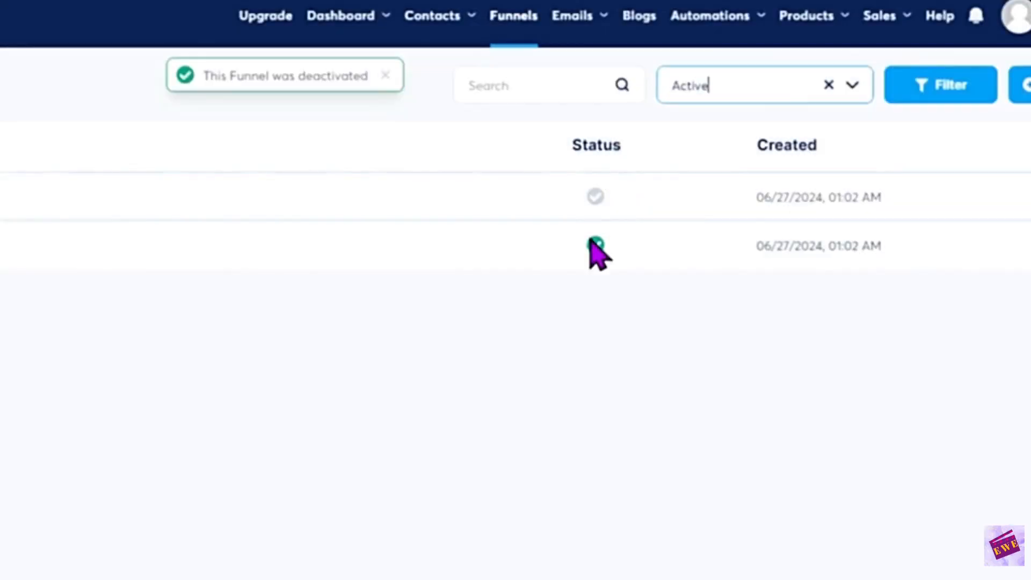
pyautogui.moveTo(595, 197)
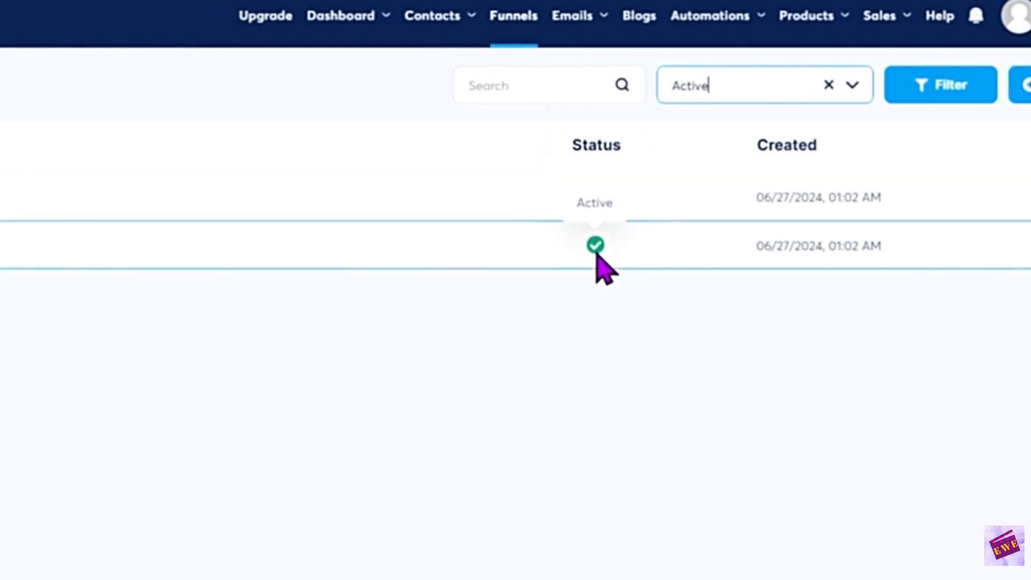
# Open the actions menu on the deactivated My Fantastic Freebie row.
pyautogui.click(967, 188)
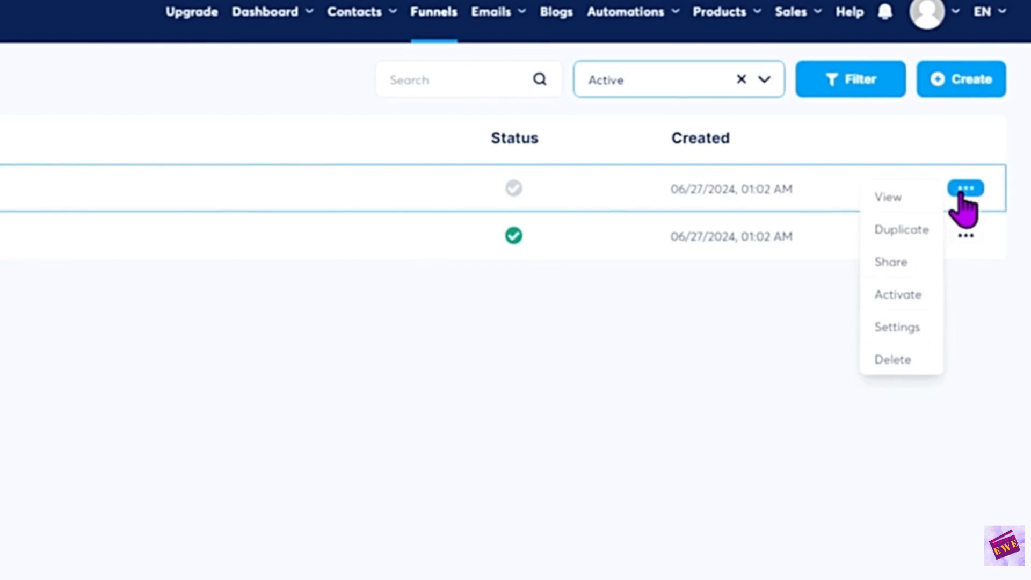
# Activate My Fantastic Freebie, confirm, and reopen its actions menu.
pyautogui.click(898, 295)
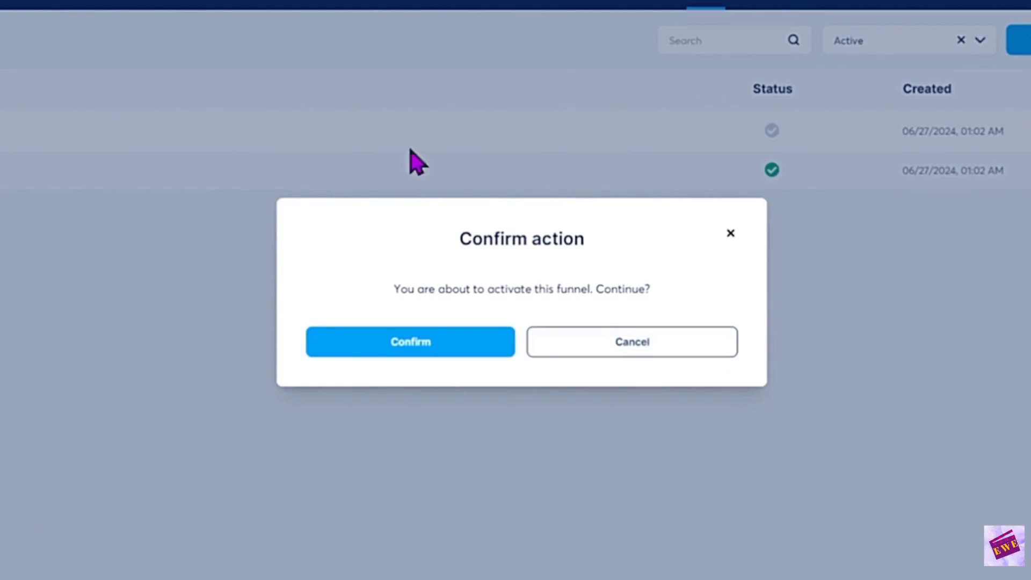
pyautogui.moveTo(385, 345)
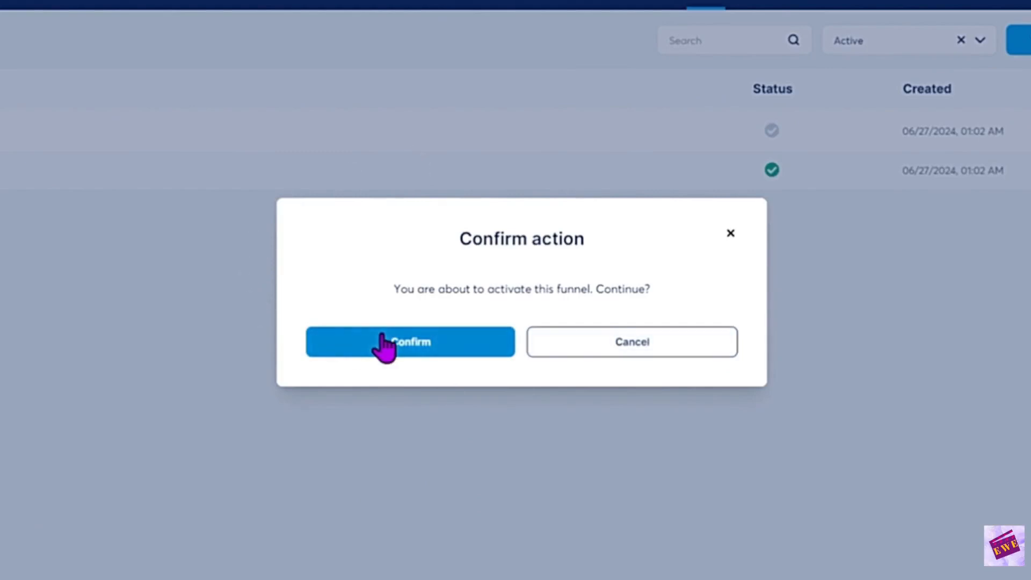
pyautogui.click(399, 343)
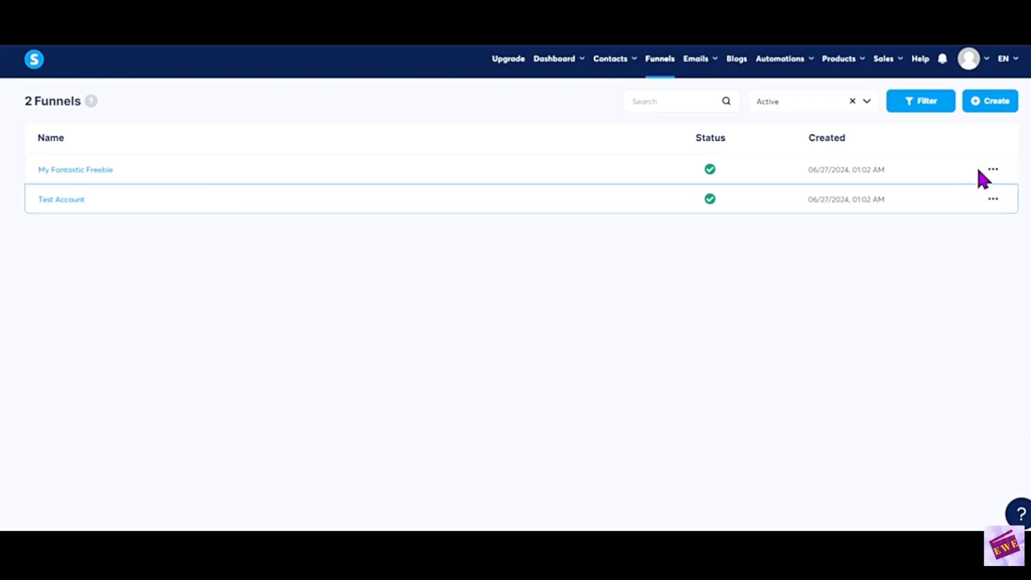
pyautogui.click(995, 169)
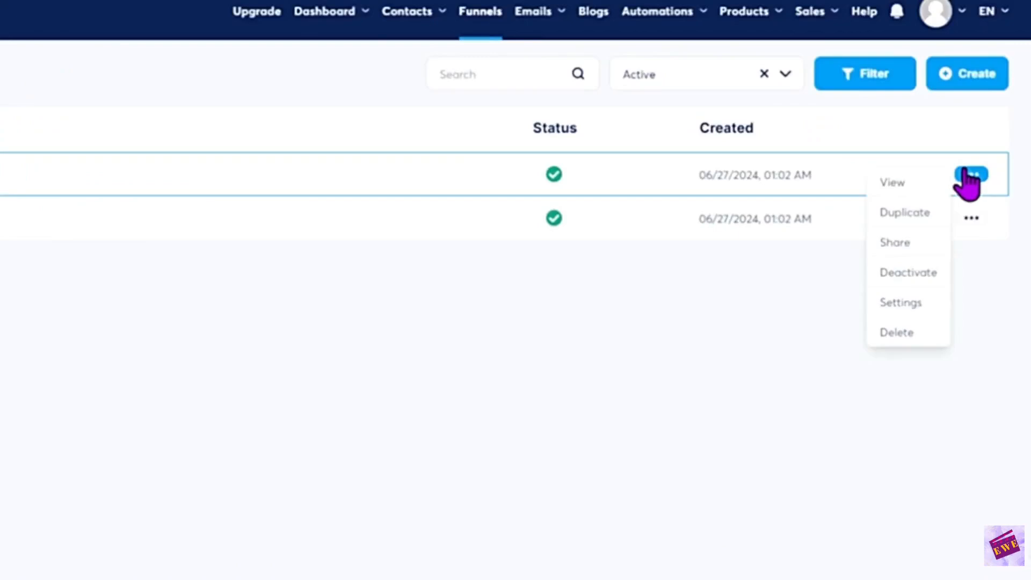